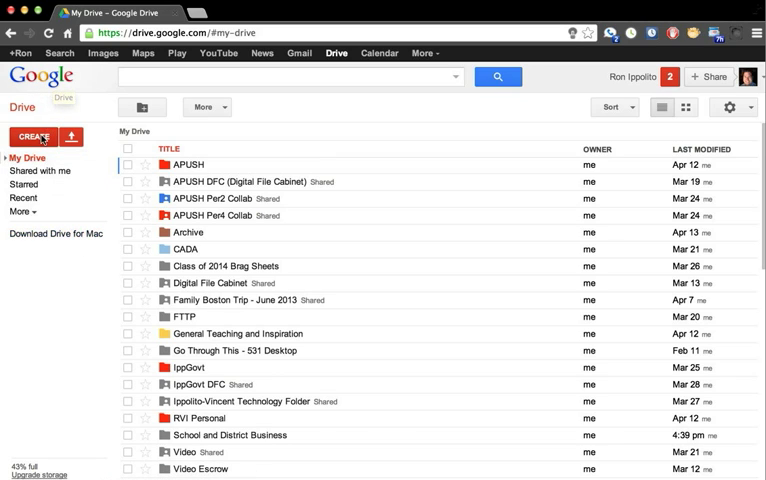
Step: Create a new blank form from Google Drive's Create list
left_click(32, 136)
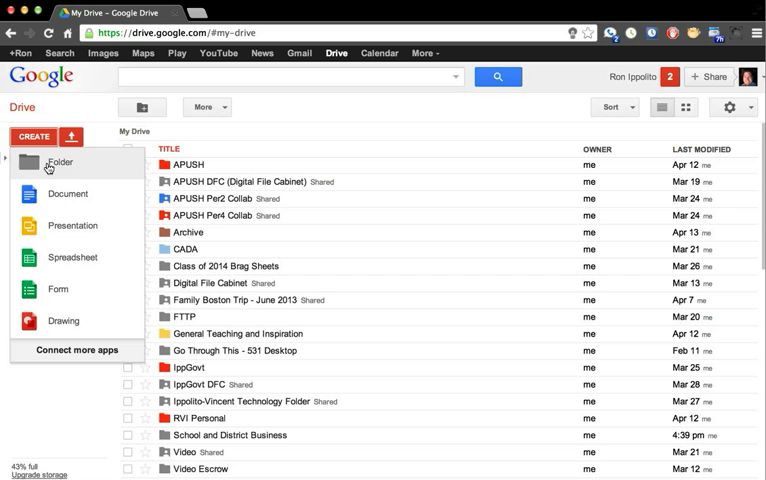
mouse_move(58, 288)
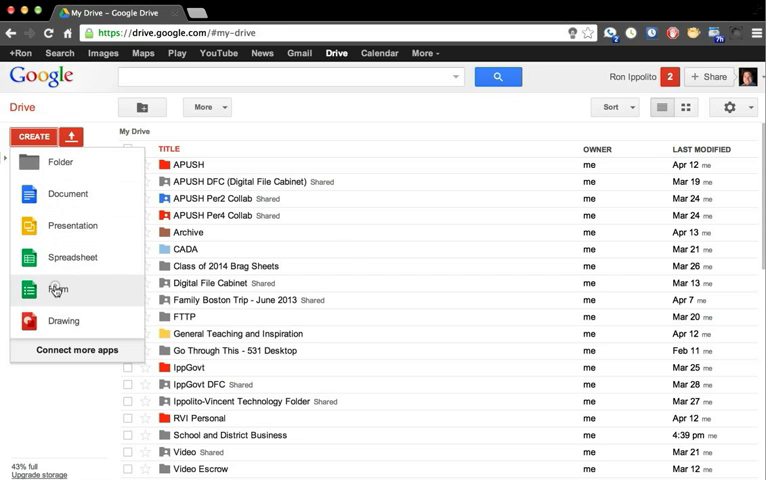
left_click(60, 288)
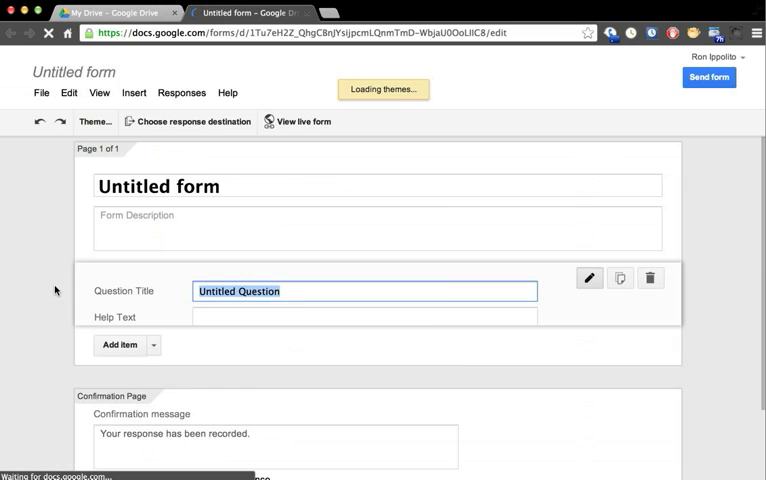
Step: Title the form 'Ice Cream Sundae Survey' and apply the Birthday Balloons theme
left_click(96, 120)
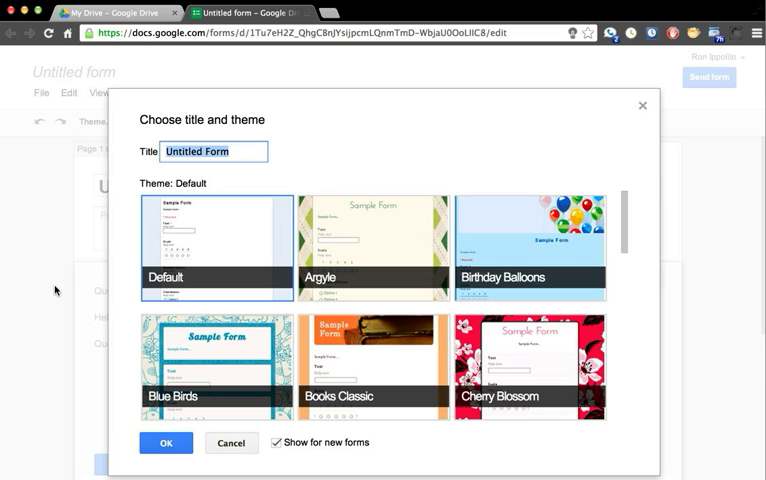
type("Ice")
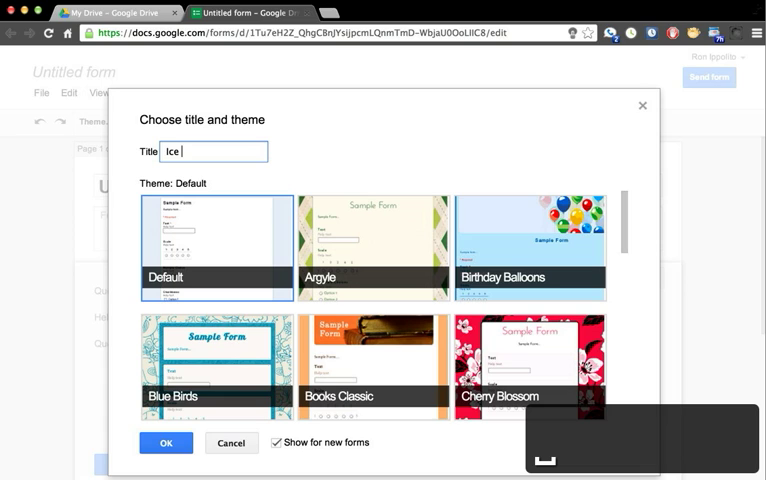
type("Cream Sundae Survey")
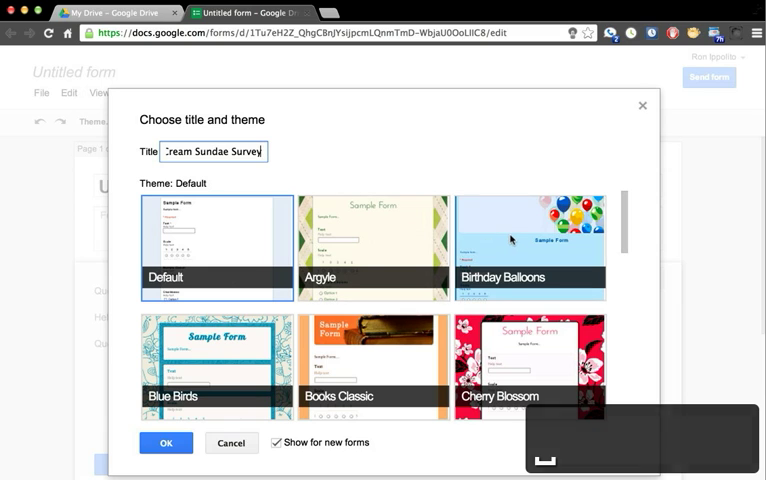
left_click(528, 240)
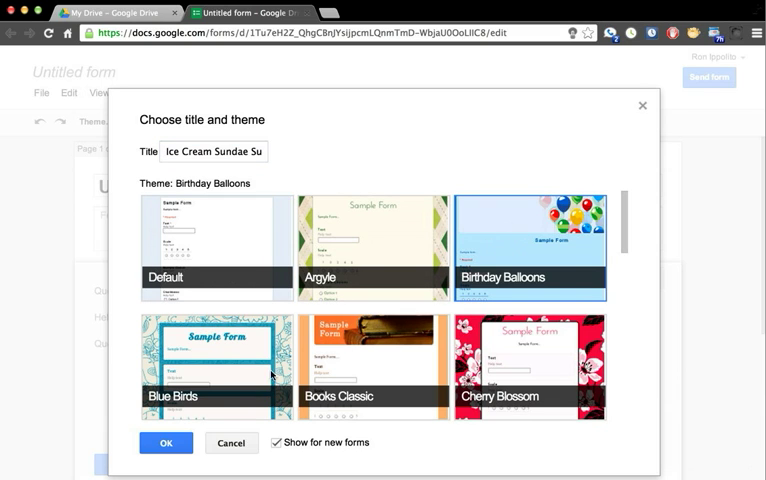
left_click(168, 444)
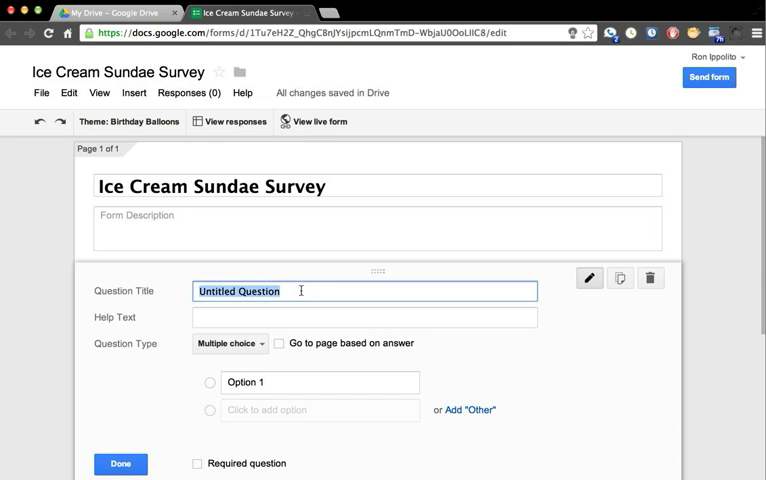
Step: Write 'What kind of ice cream would you like?' with Vanilla, Chocolate and Strawberry choices
type("What")
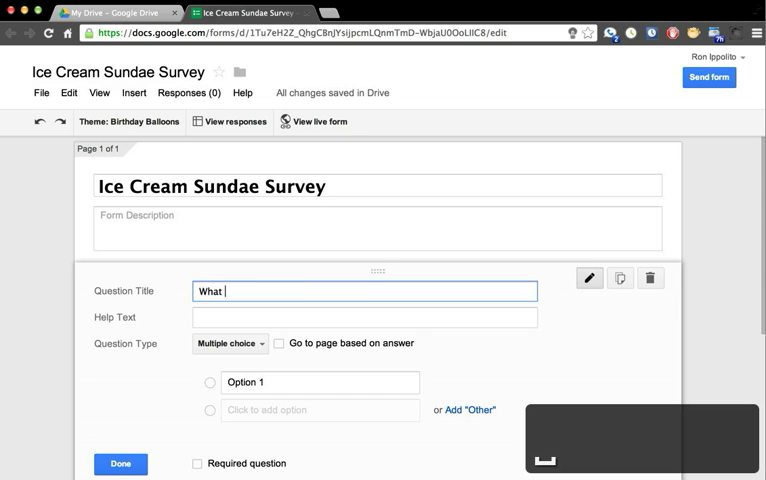
type("kind of ice cream")
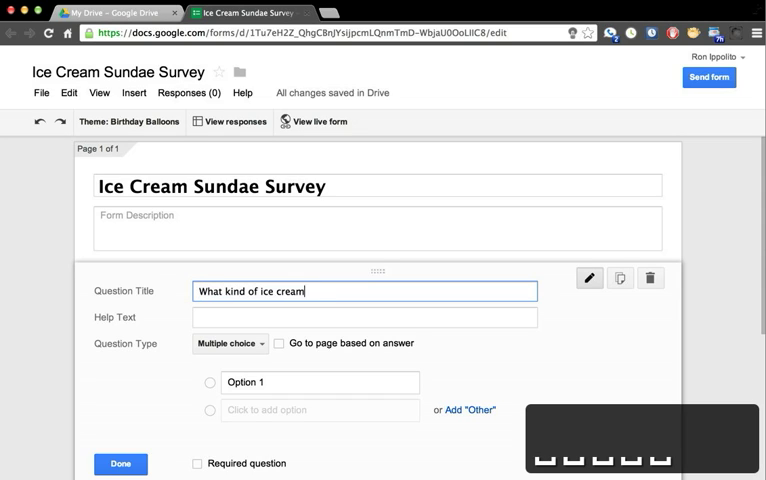
type("would you like?")
left_click(320, 410)
type("Ch")
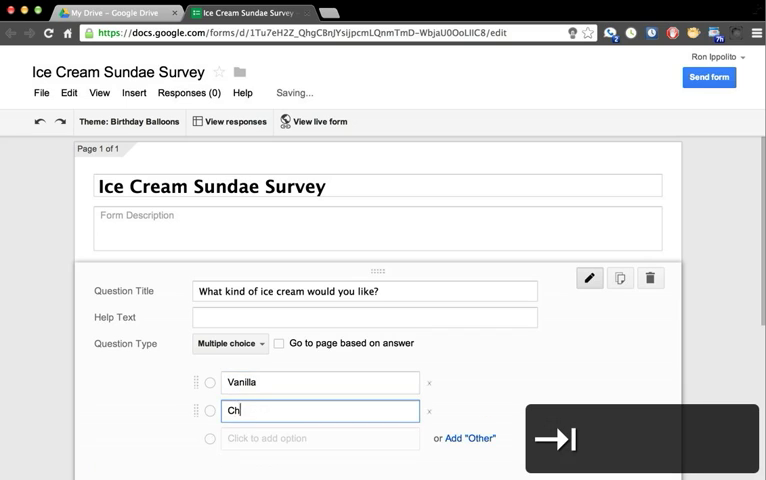
type("ocolate")
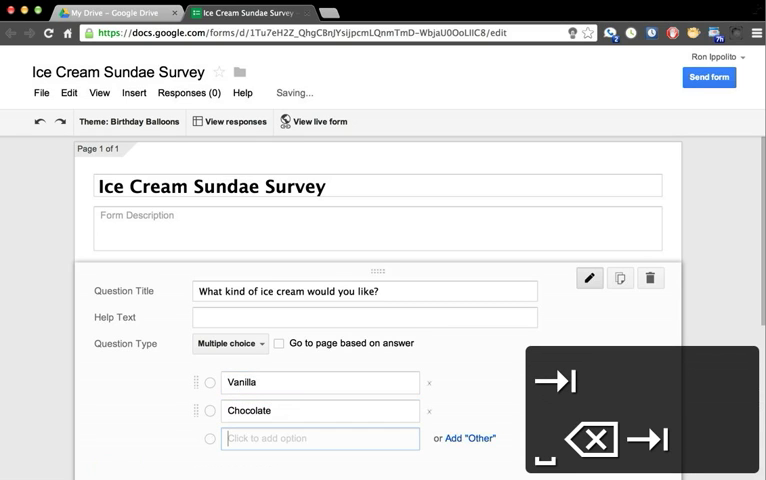
type("Strawber")
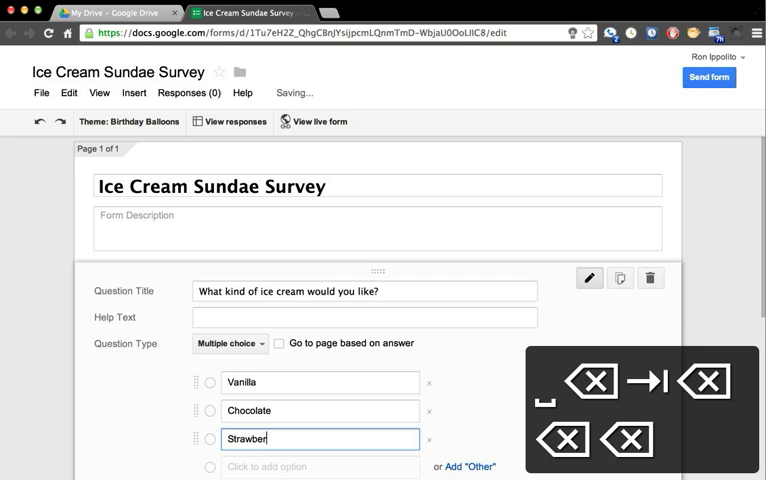
type("y")
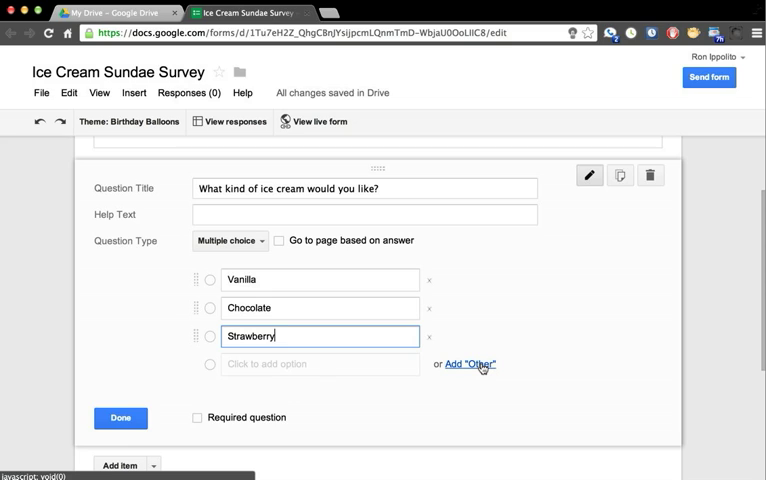
Step: Add an Other choice, make the ice cream question required and finish it
left_click(468, 364)
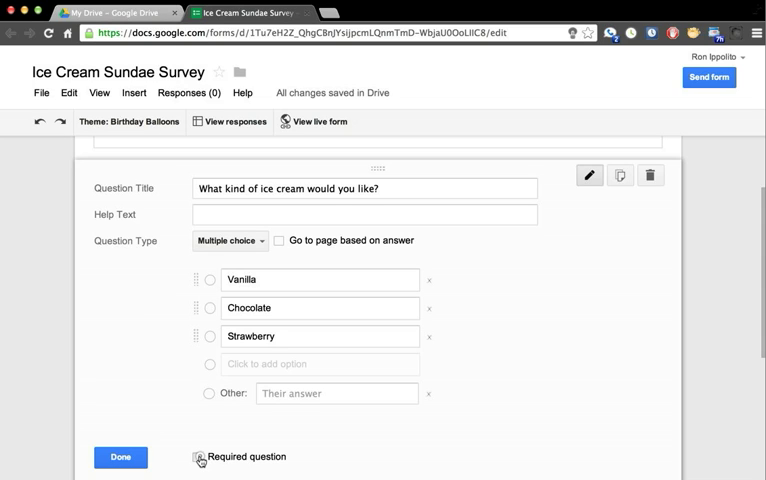
left_click(192, 456)
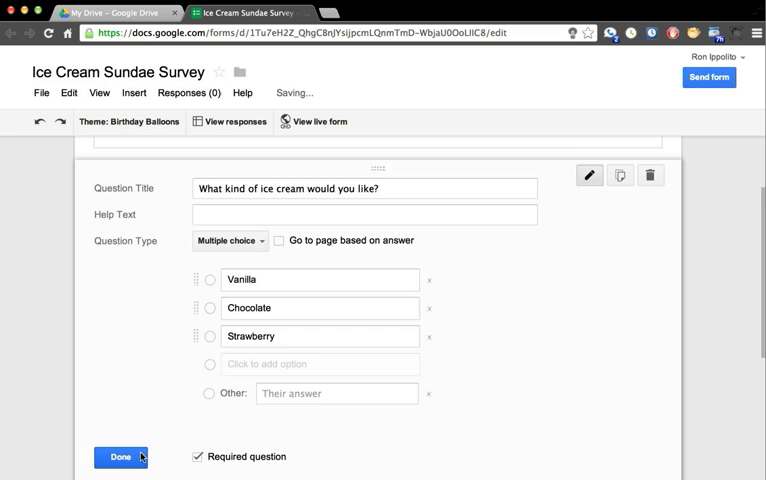
left_click(118, 456)
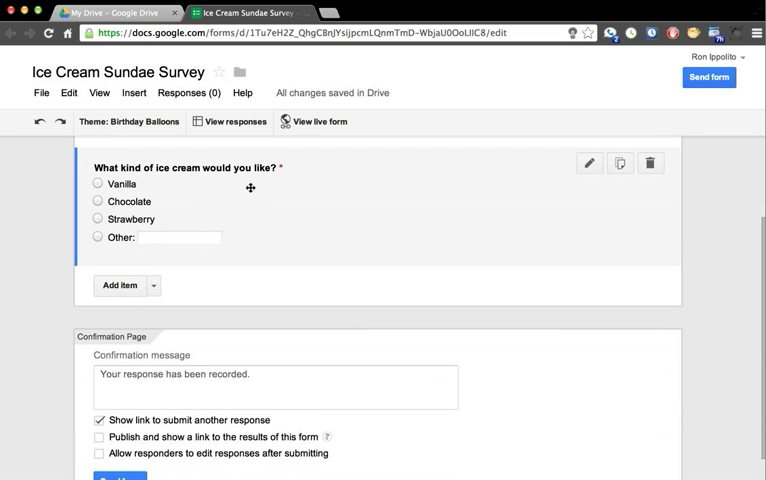
mouse_move(156, 180)
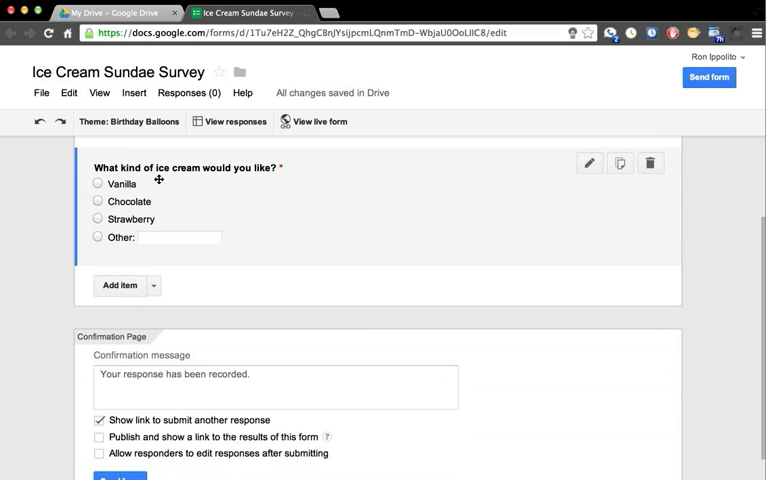
mouse_move(280, 166)
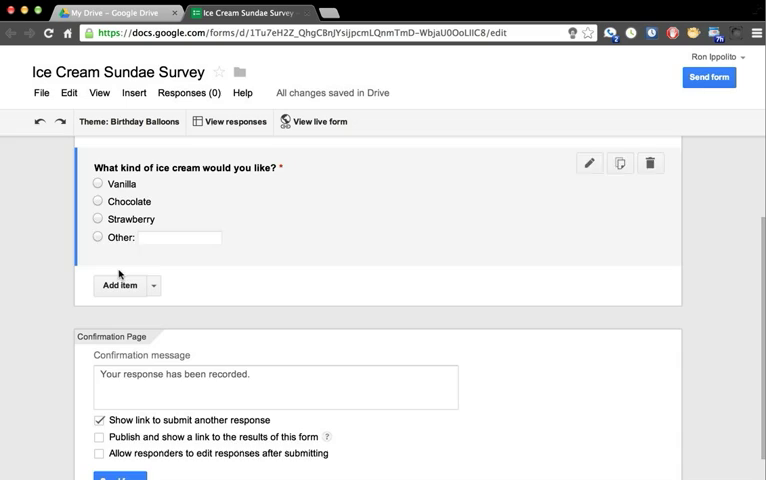
Step: Add a multiple-choice question 'What kind of syrup would you like?'
left_click(120, 284)
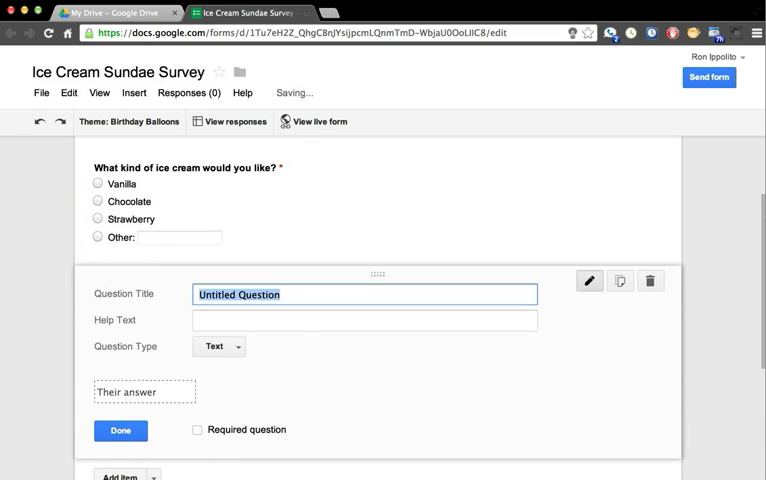
type("What kind of sy")
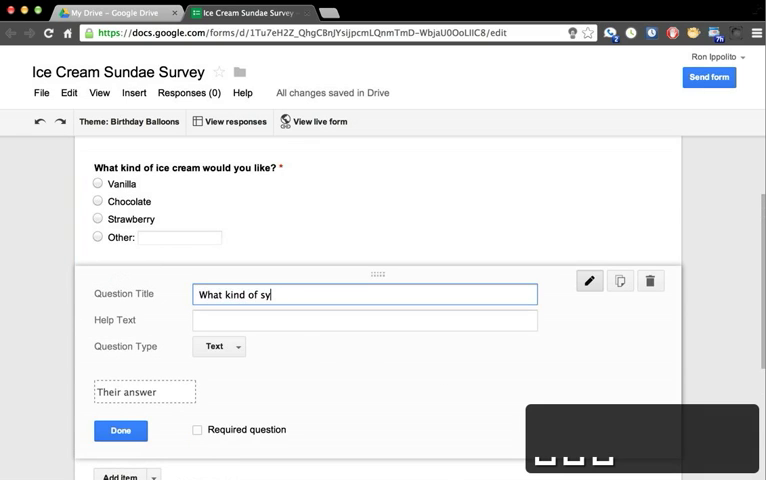
type("rup would you")
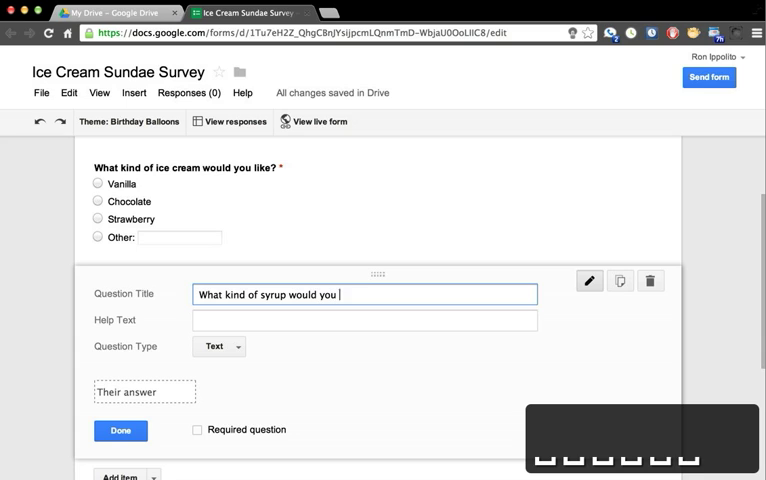
type("like?")
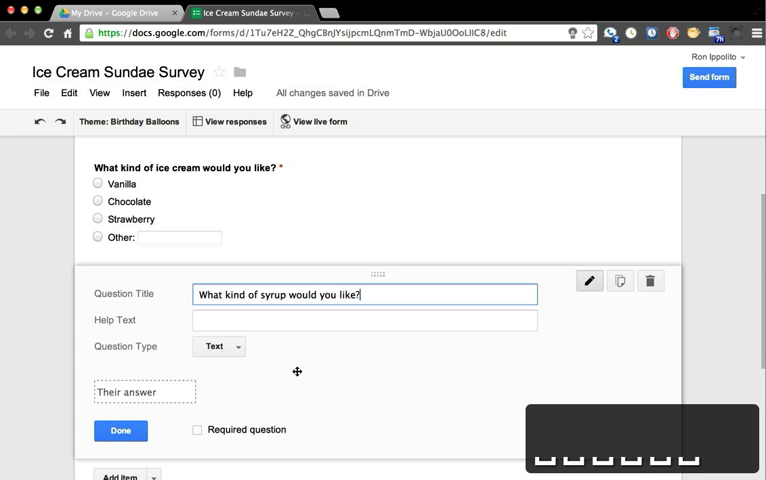
left_click(218, 346)
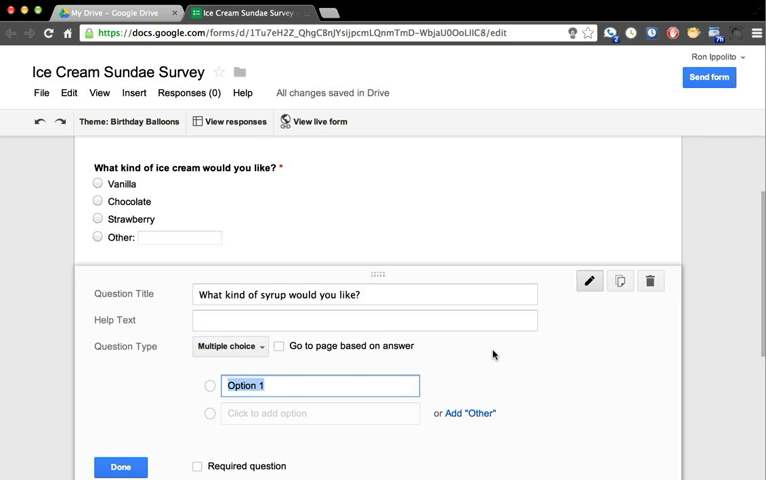
Step: Give the syrup question Hot fudge, Caramel and No syrup options, then start a toppings question
type("Hot fudge")
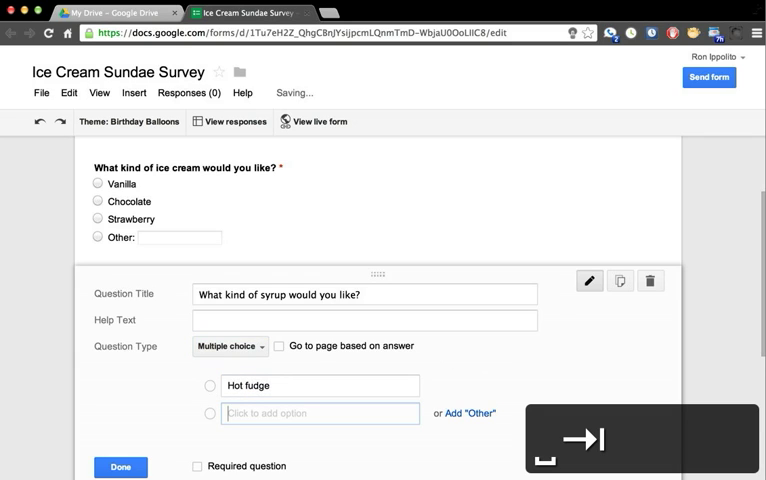
type("Caramel")
type("Strawberry")
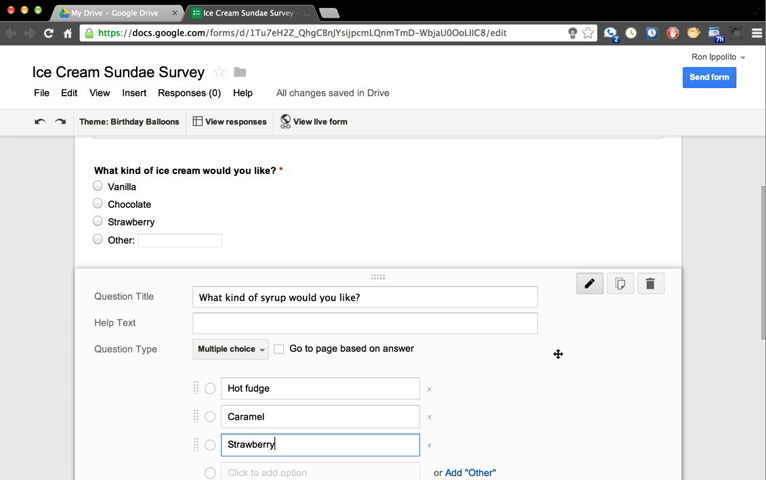
scroll("down", 3)
type("No t")
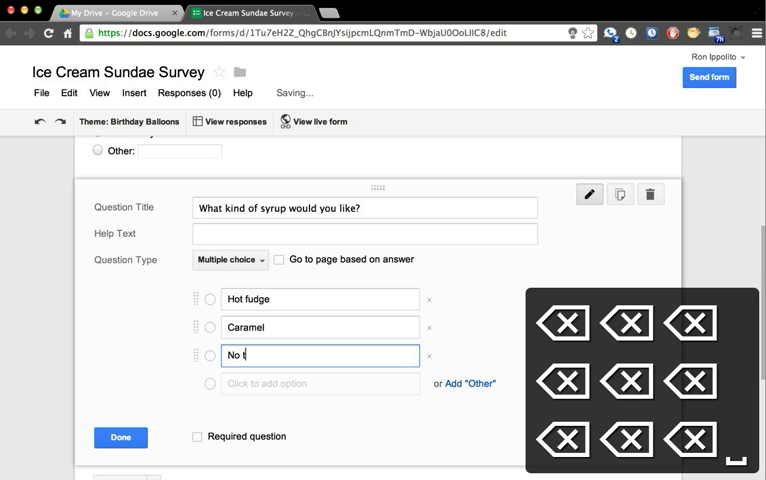
type("syrup")
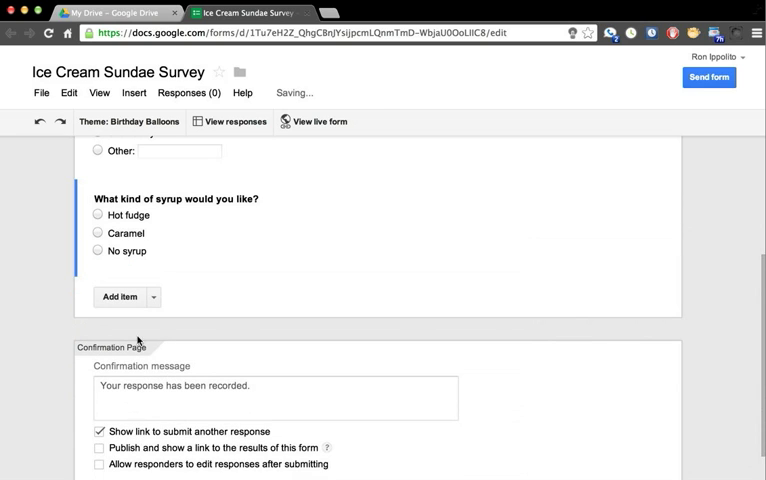
type("Any additional toppings?")
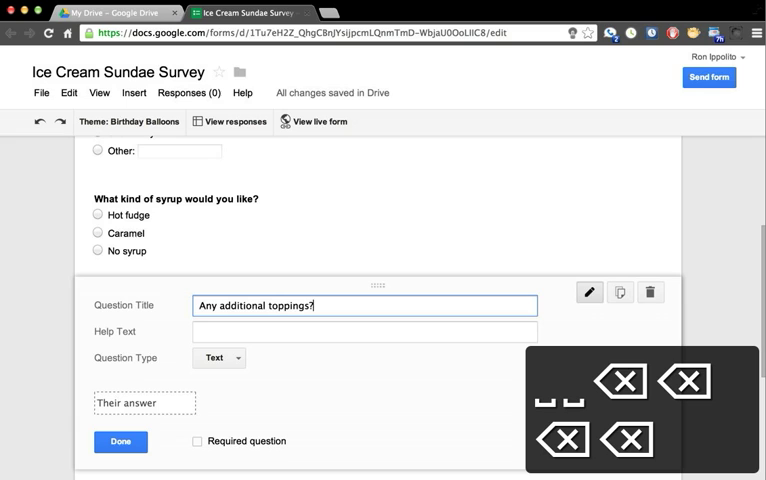
Step: Make 'Any additional toppings?' a checkbox question with Peanuts, Almonds and Rainbow sprinkles
left_click(218, 358)
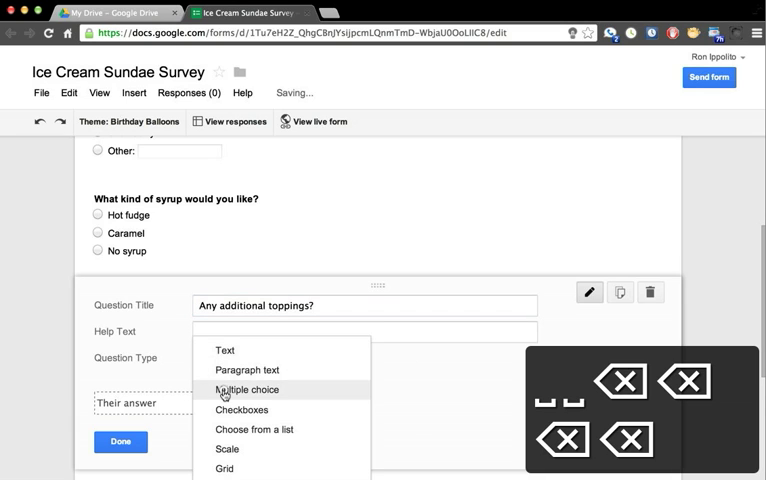
left_click(246, 388)
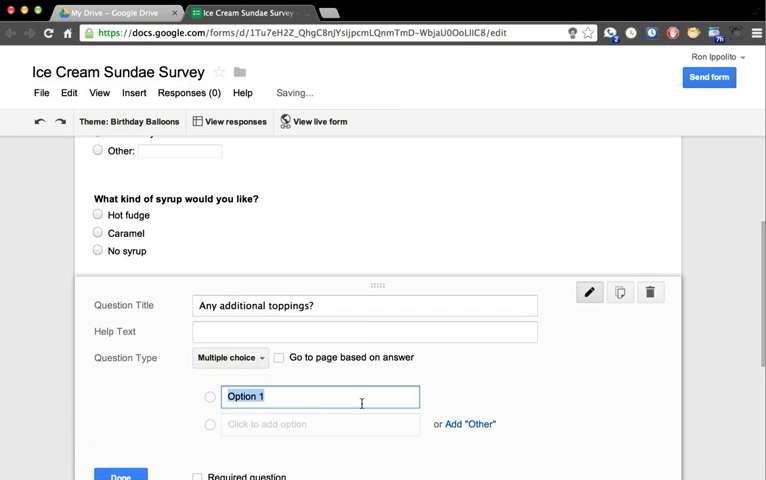
type("Peanuts")
left_click(320, 424)
type("Almonds")
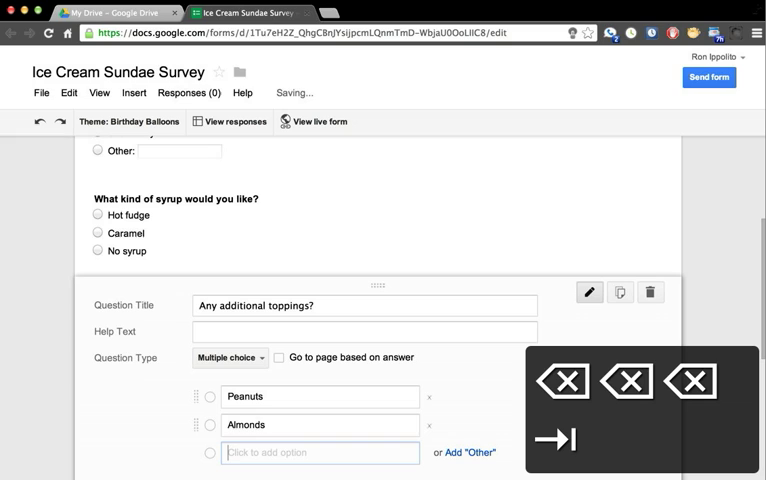
type("Ra")
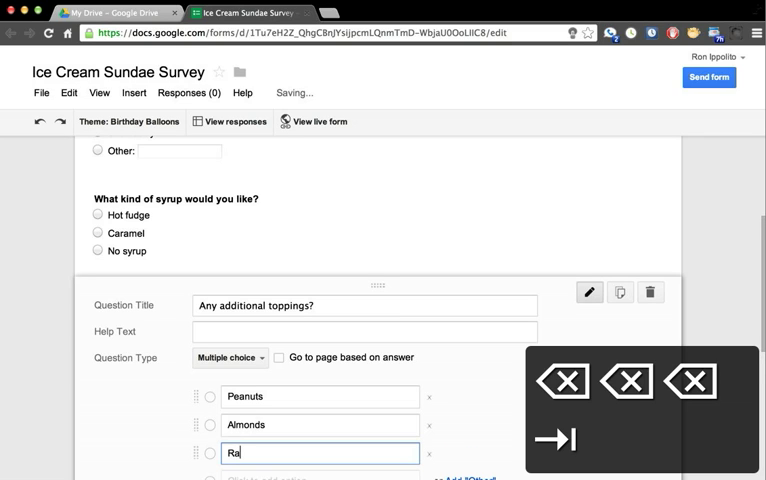
type("inbow sprinkles")
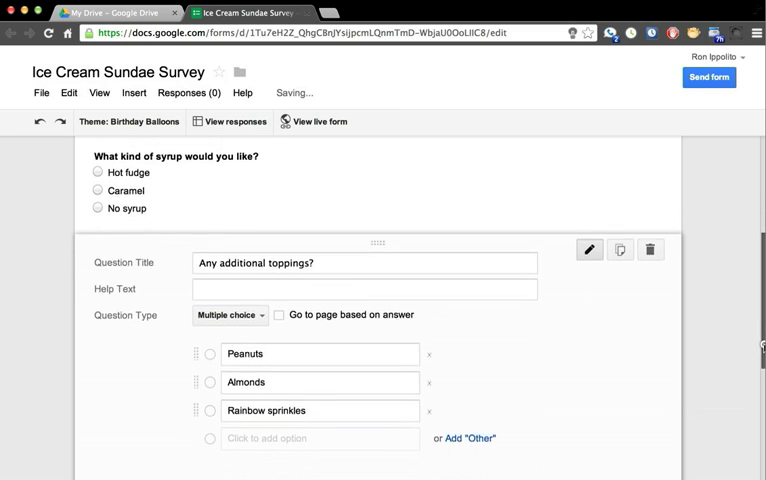
scroll("down", 3)
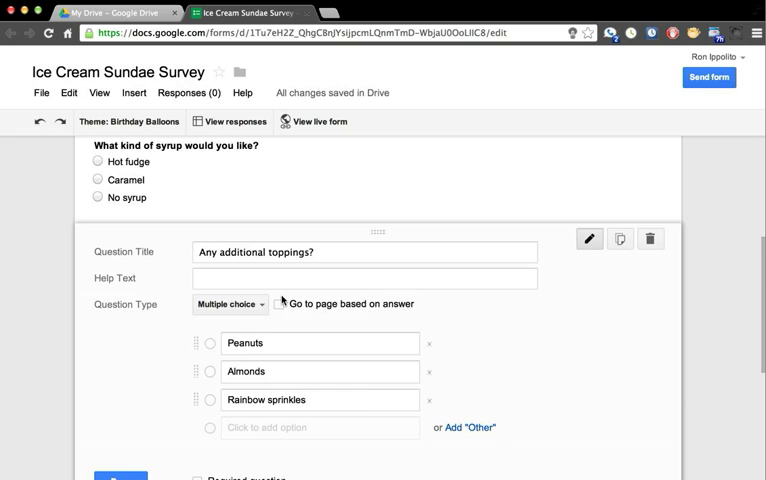
left_click(228, 304)
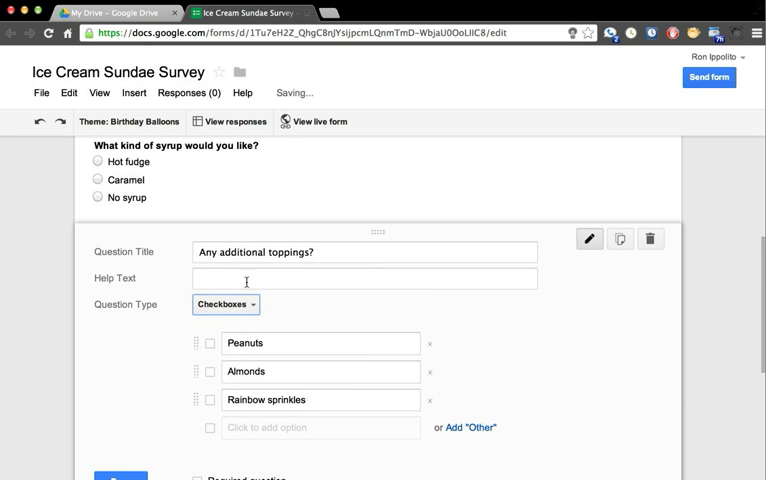
Step: Add the help text 'Check all that apply' and finish the toppings question
left_click(364, 278)
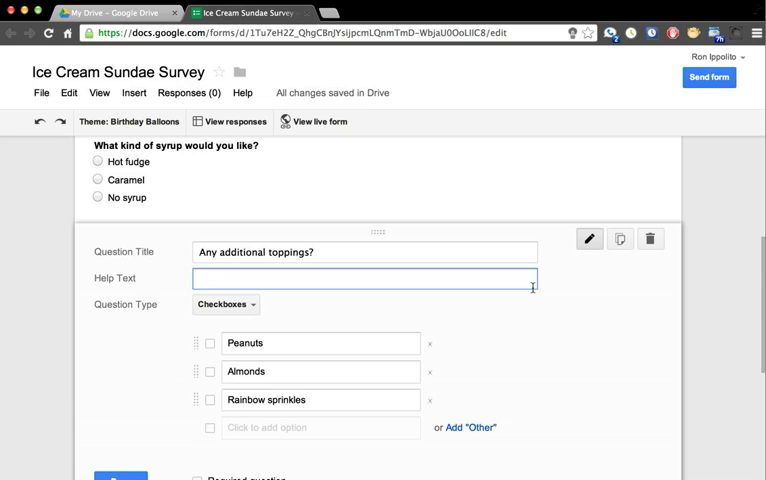
type("Check all")
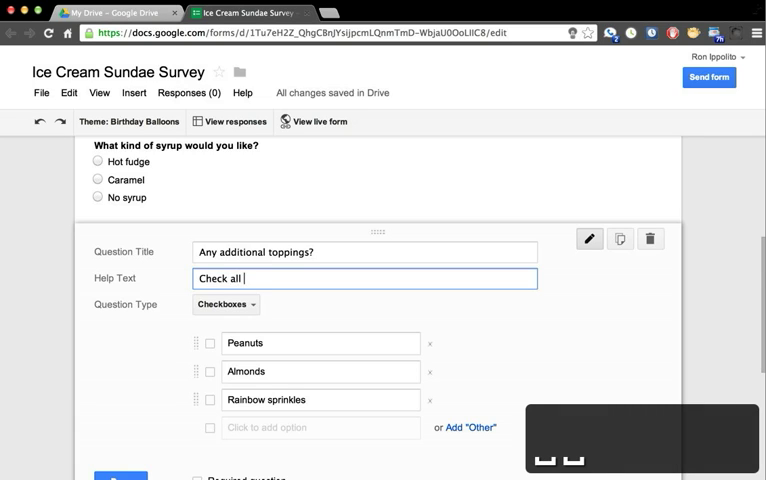
type("that apply")
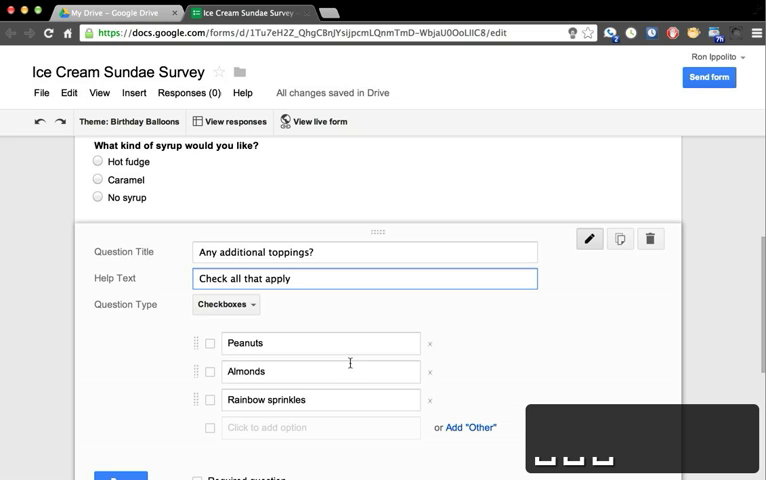
scroll("down", 3)
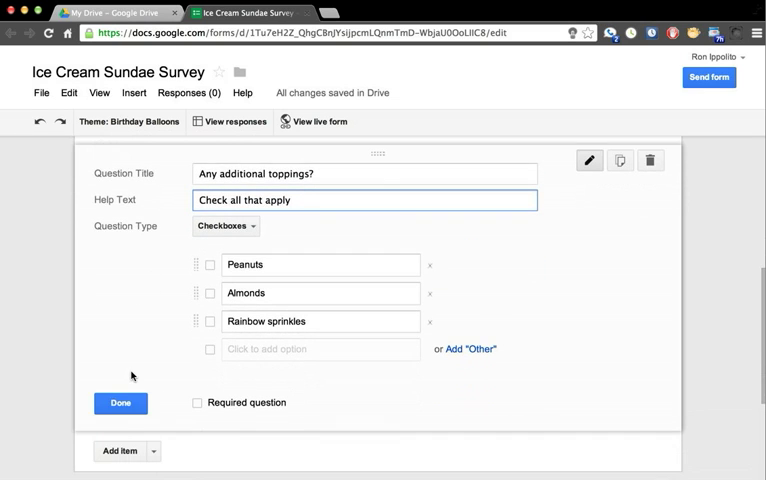
left_click(120, 402)
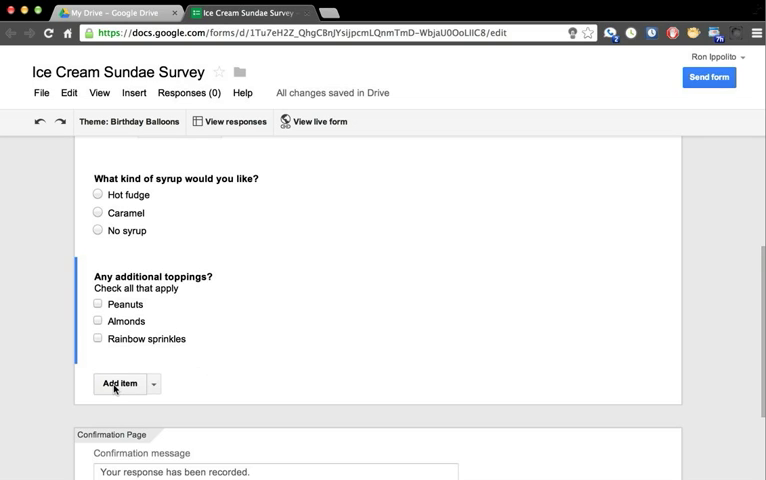
Step: Add a short text question titled 'First Name'
left_click(118, 384)
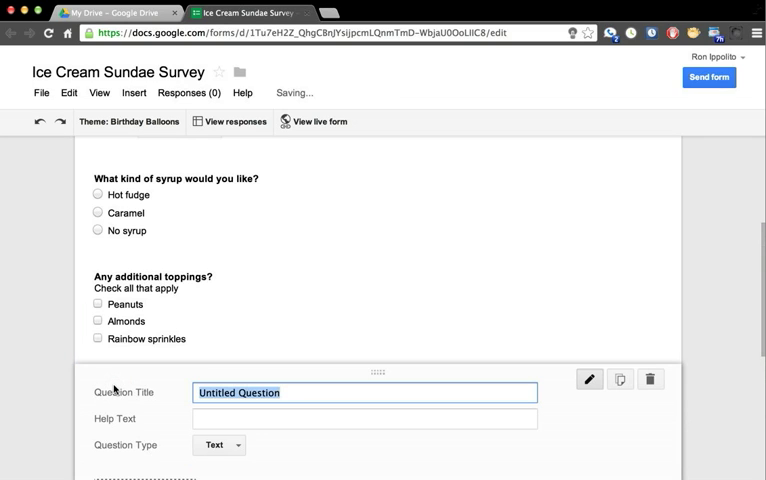
type("First LN")
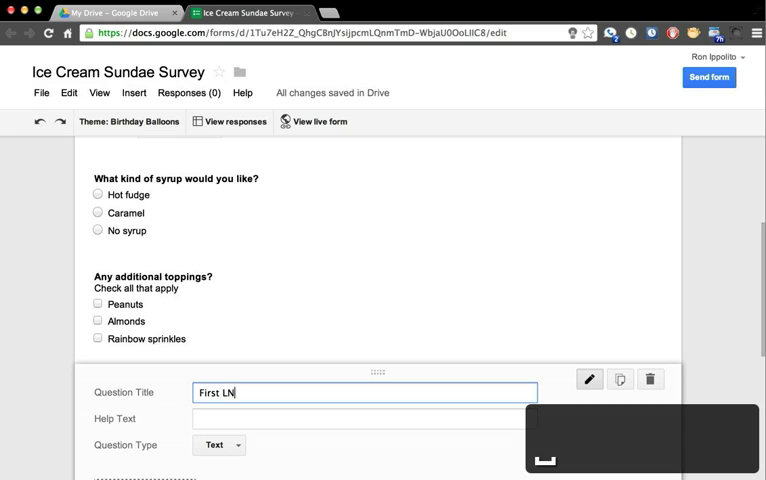
type("Name")
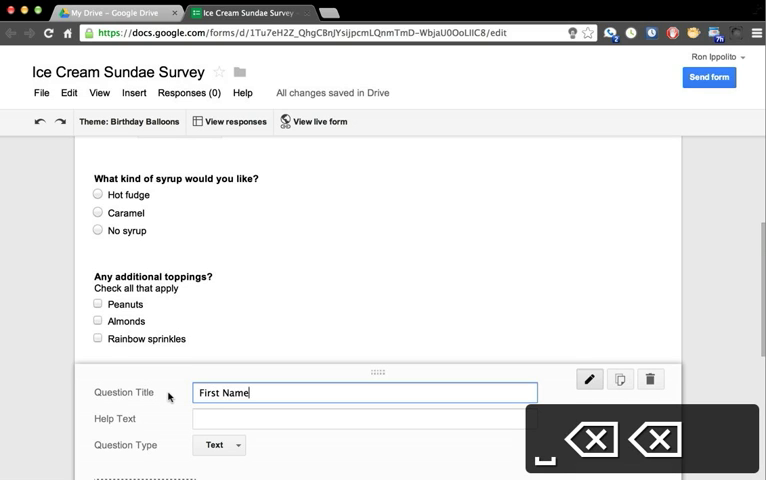
scroll("down", 3)
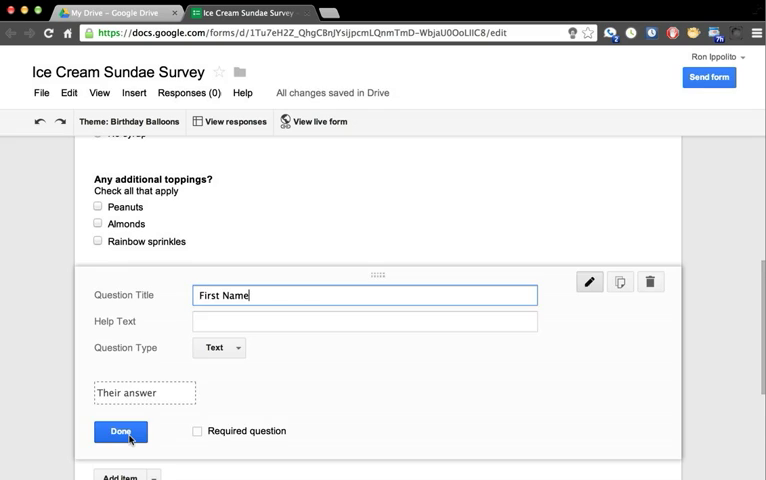
left_click(120, 432)
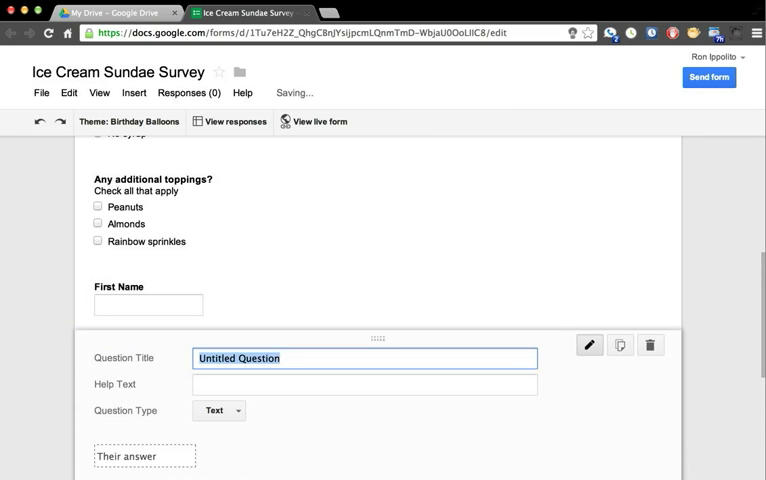
Step: Add a short text question titled 'Last Name'
type("Last Name")
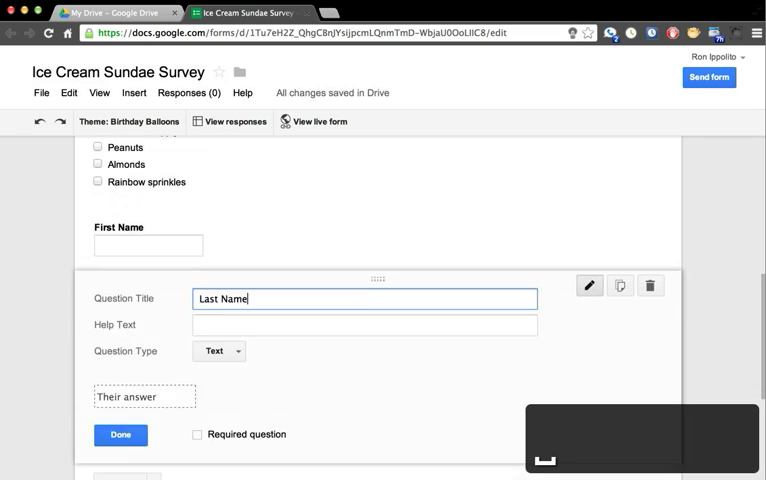
left_click(118, 434)
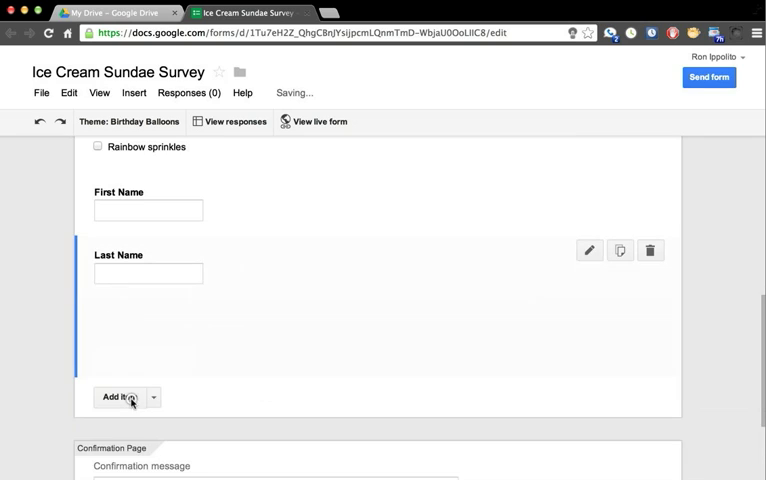
scroll("down", 3)
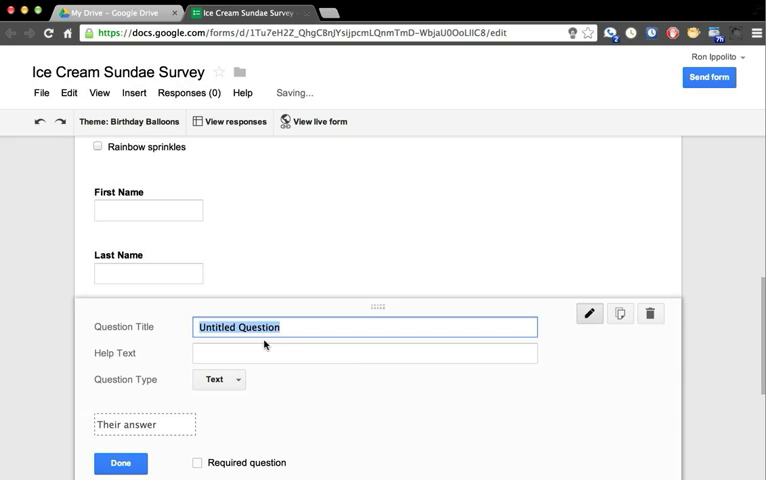
Step: Add a paragraph-text question 'Your profound thoughts on ice cream sundaes . . .'
type("Your profound thoughts on ice c")
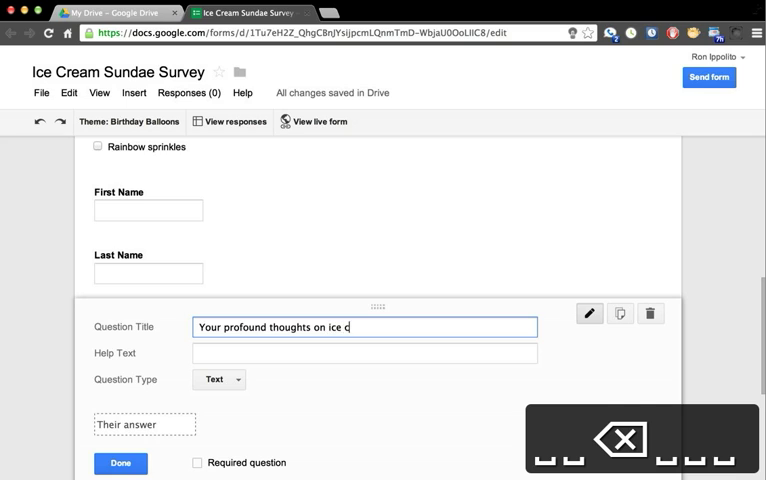
type("ream sundaes")
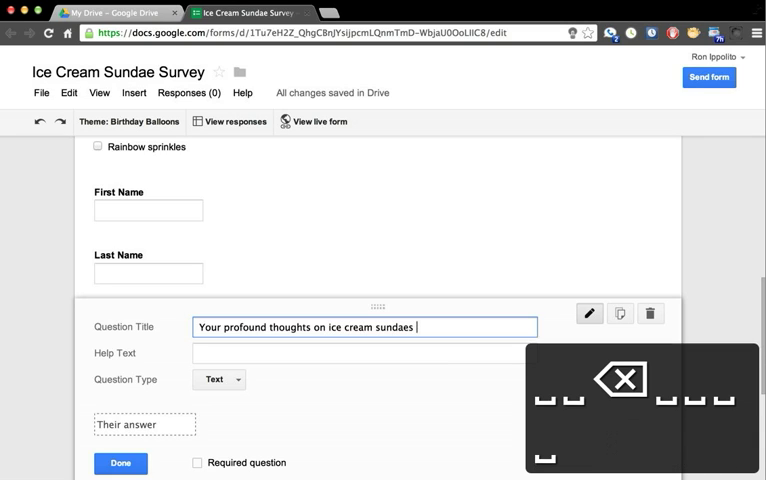
type(". . .")
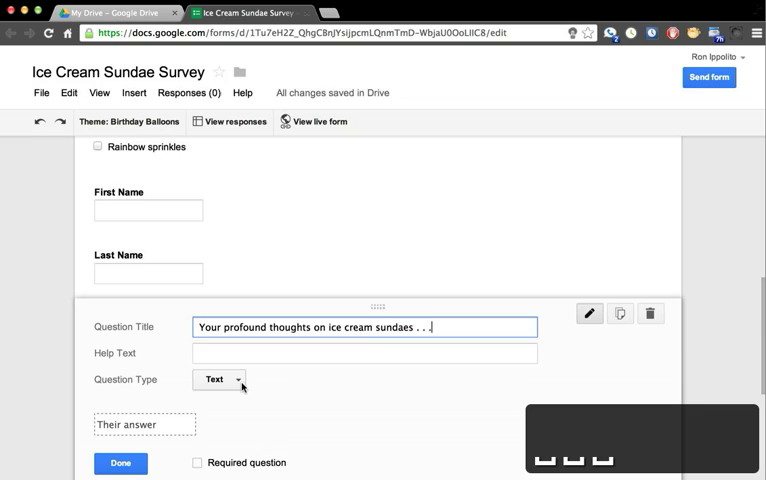
left_click(210, 380)
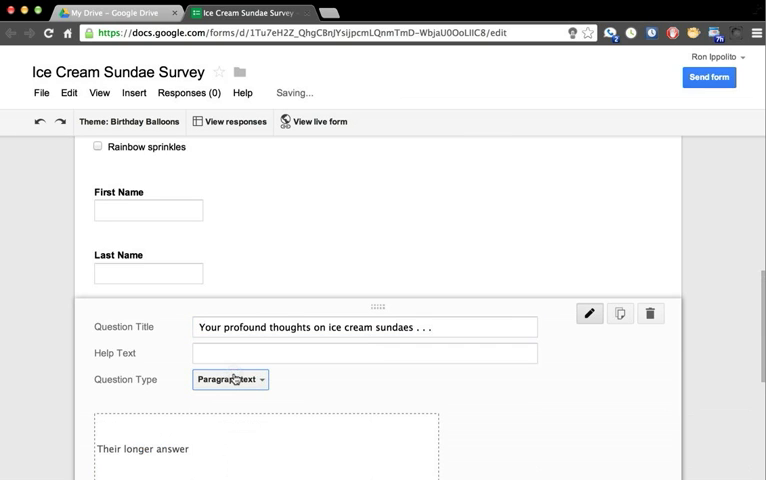
scroll("down", 3)
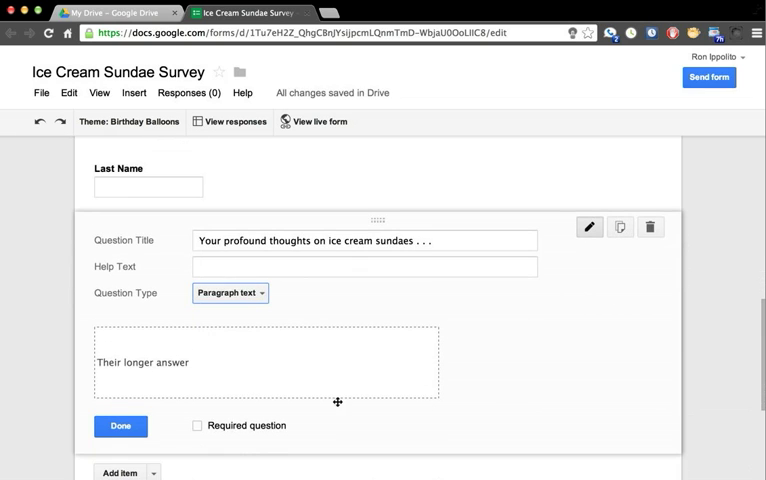
left_click(120, 424)
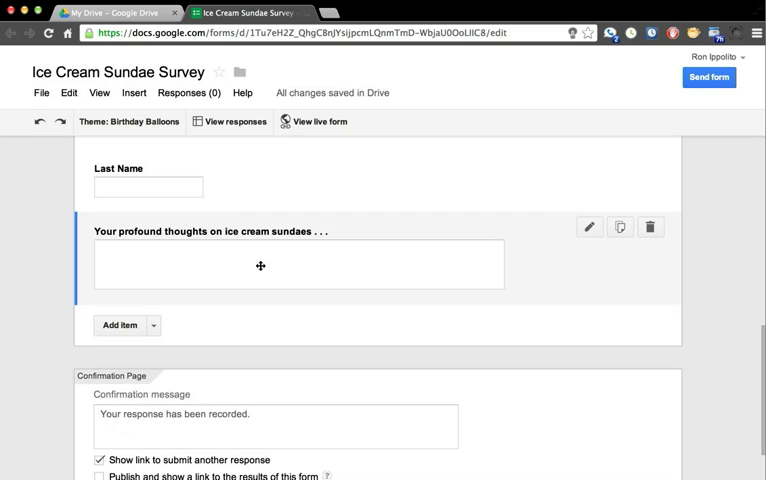
Step: On the confirmation page, turn off the submit-another link and allow editing responses after submitting
scroll("down", 3)
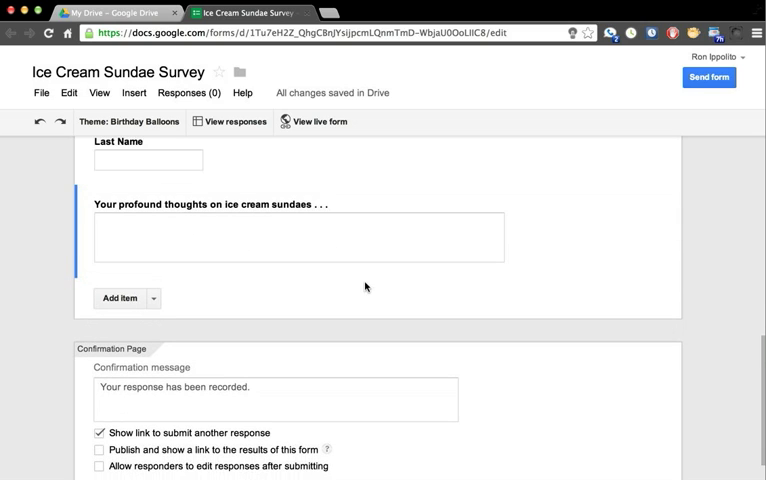
scroll("down", 3)
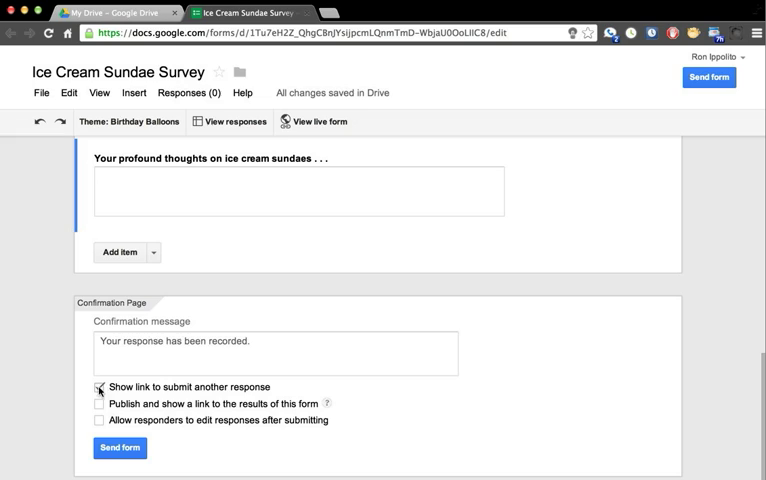
left_click(98, 388)
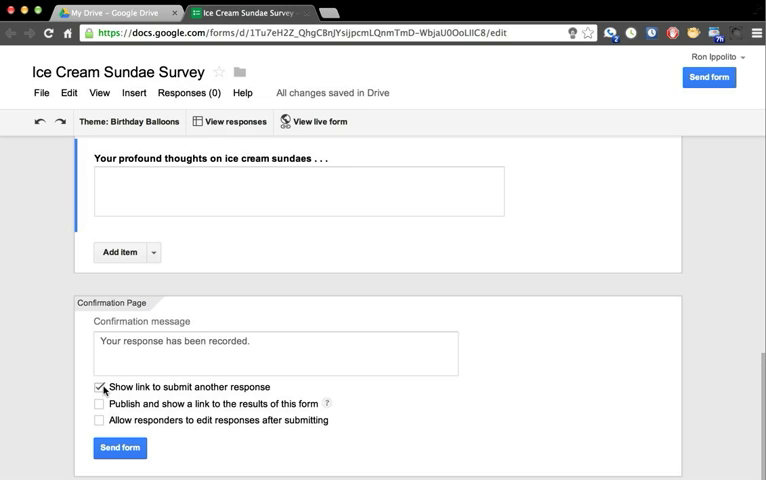
left_click(100, 388)
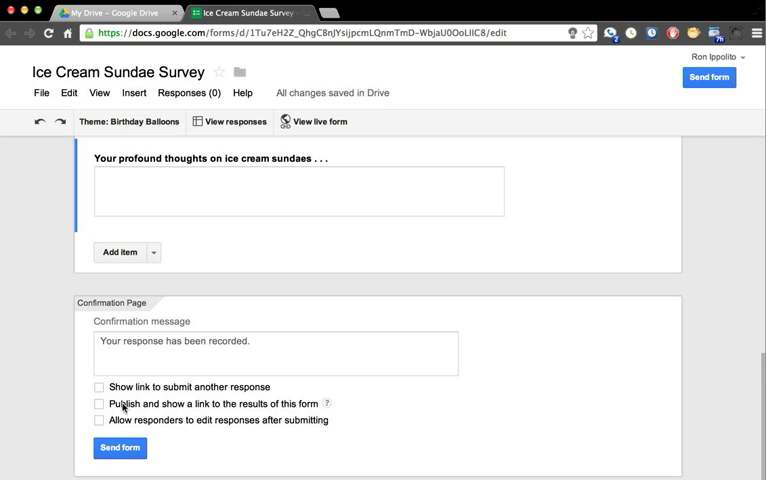
mouse_move(190, 408)
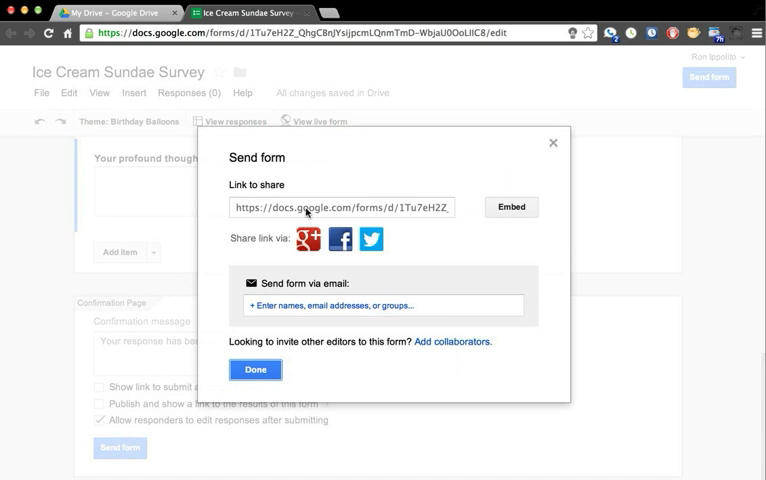
Step: Copy the survey's shareable link from the Send form dialog and close it
left_click(340, 208)
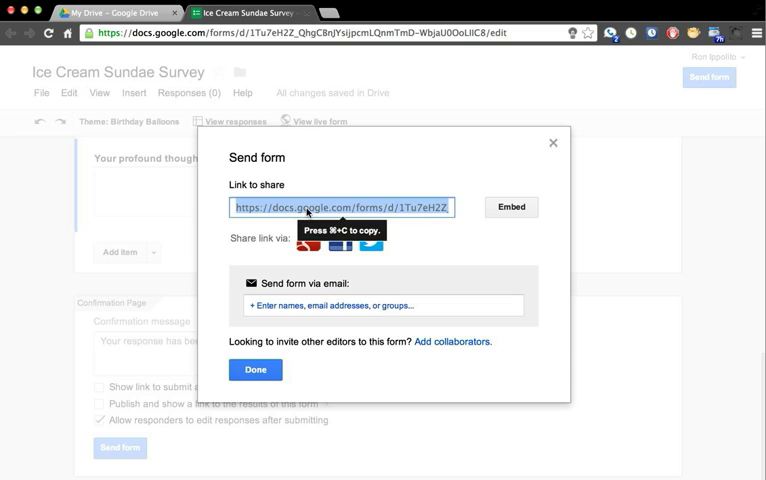
key("cmd+c")
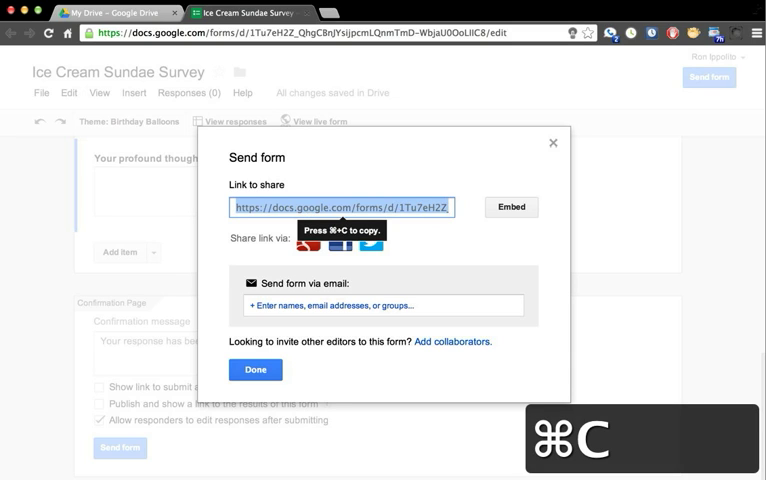
key("cmd+c")
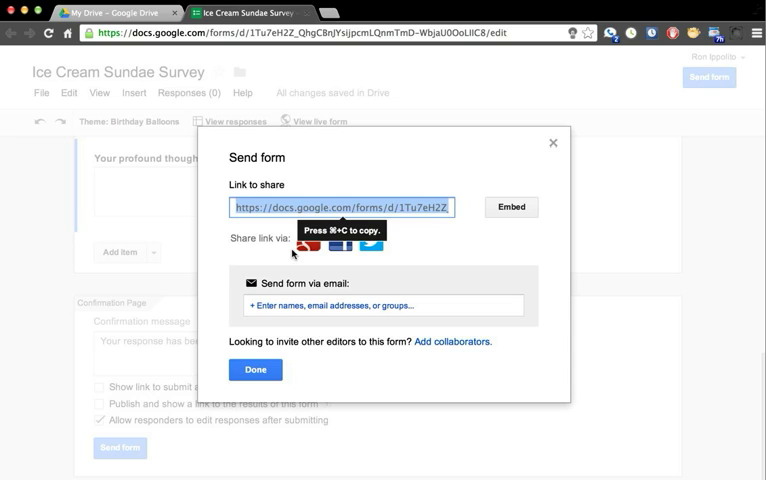
mouse_move(544, 210)
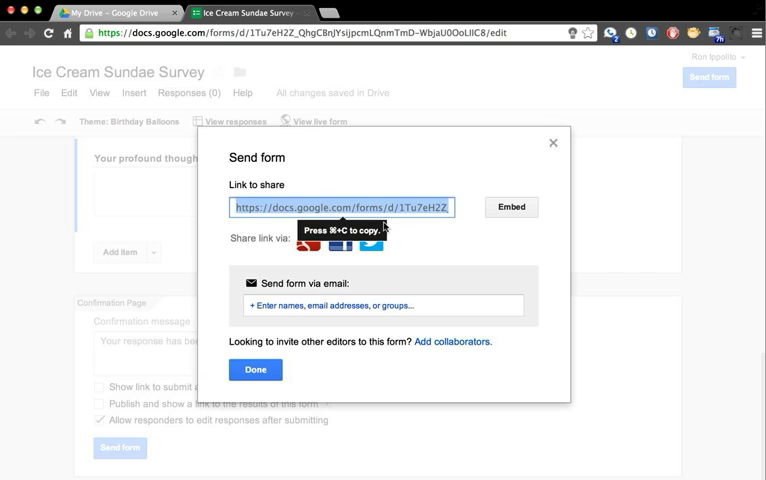
mouse_move(384, 278)
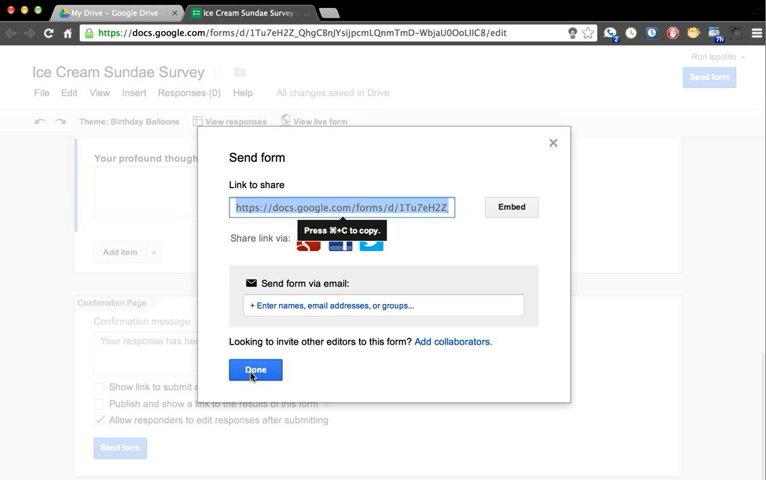
left_click(256, 368)
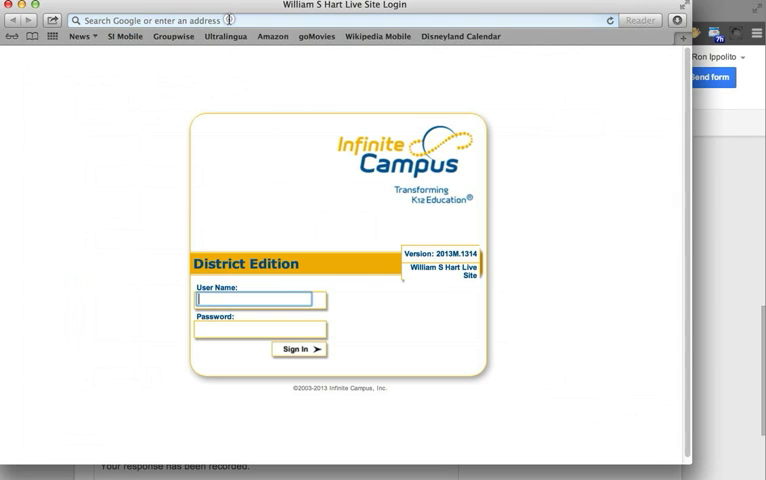
Step: Paste the survey link into Safari's address bar and load the live form
key("cmd+v")
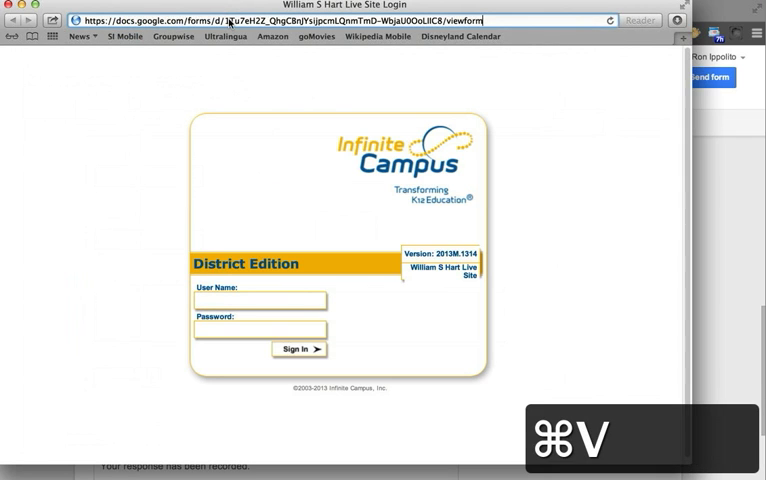
key("Return")
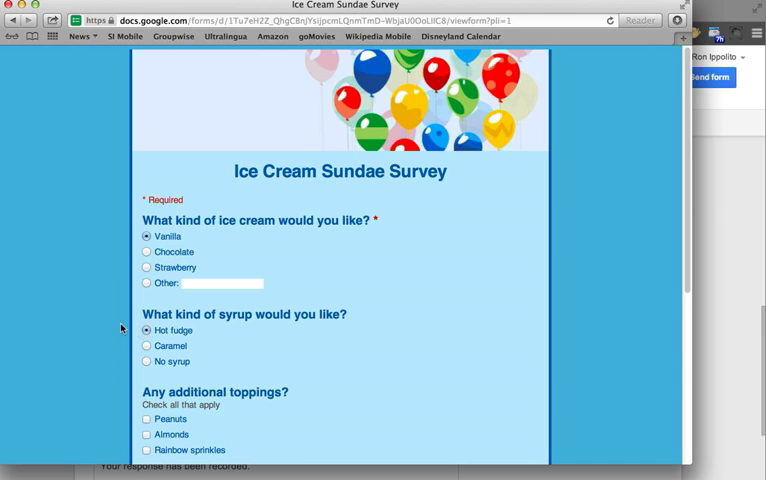
Step: Fill the name as Ron Ippolito, add a '!' comment, and submit the test response
scroll("down", 3)
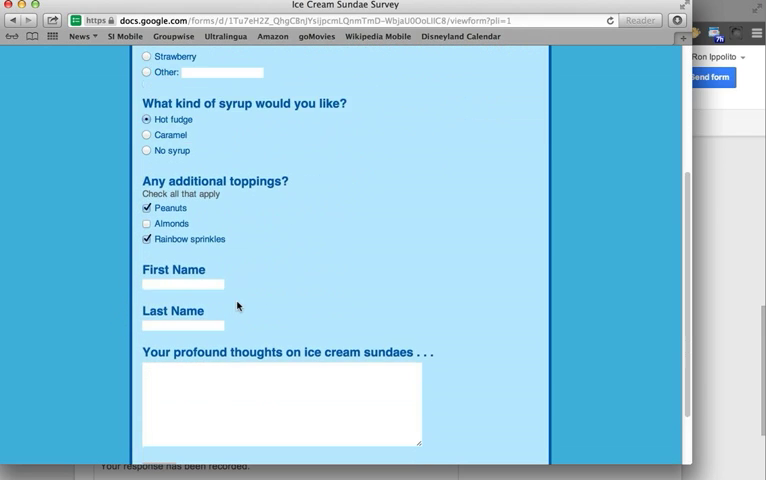
type("Ron")
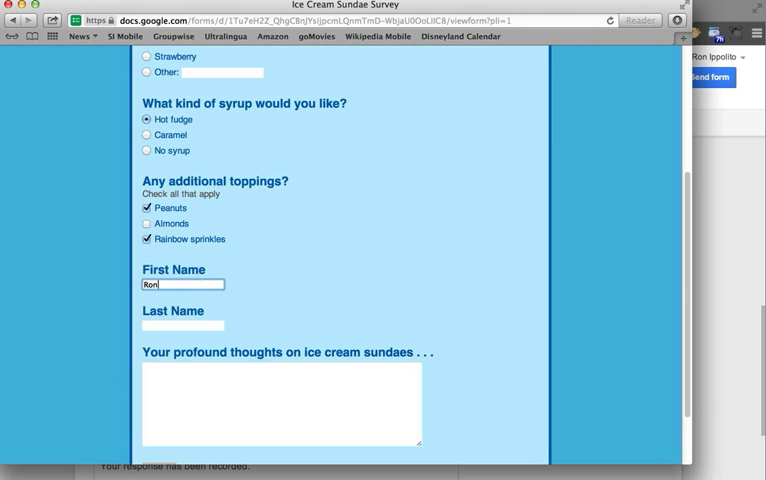
type("Ippolito")
left_click(282, 404)
type("I love ice cream sundaes very much")
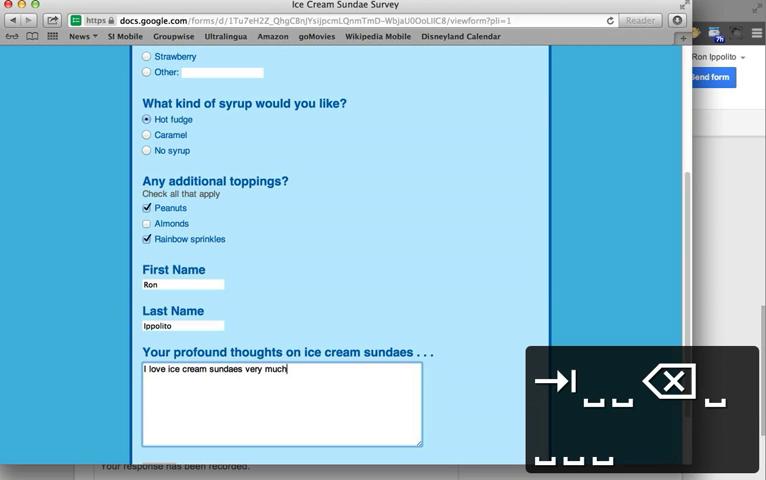
type("!")
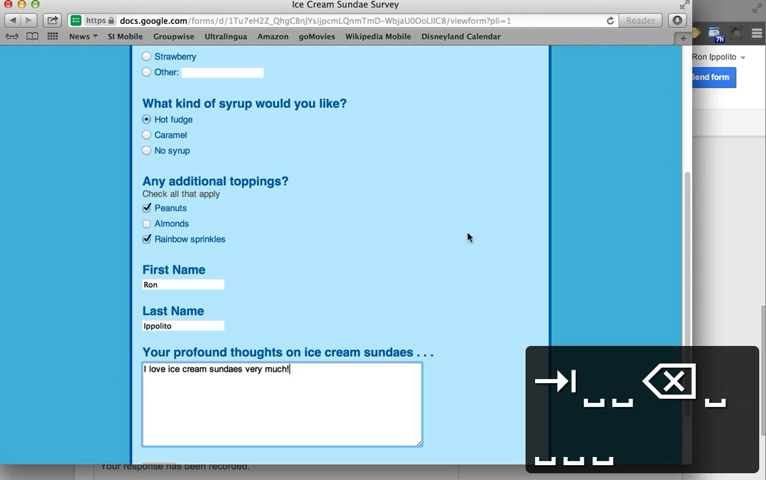
scroll("down", 3)
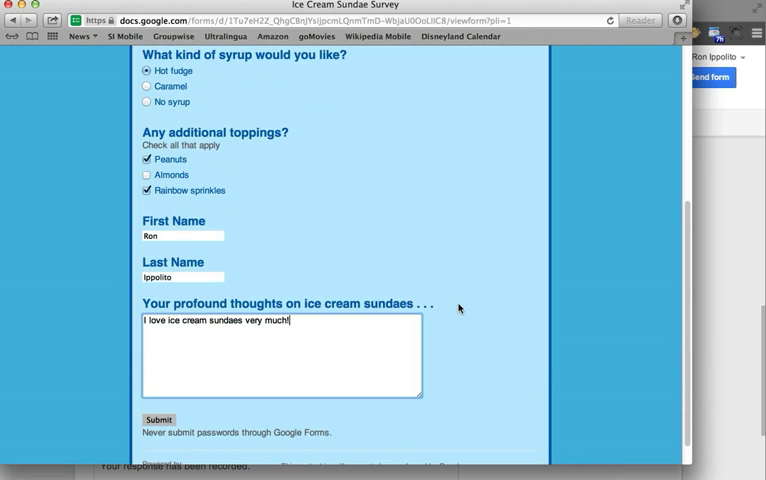
left_click(156, 420)
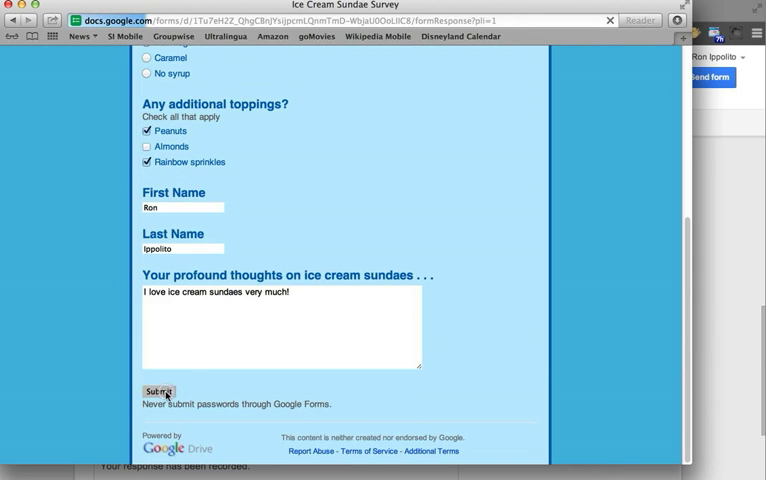
left_click(158, 390)
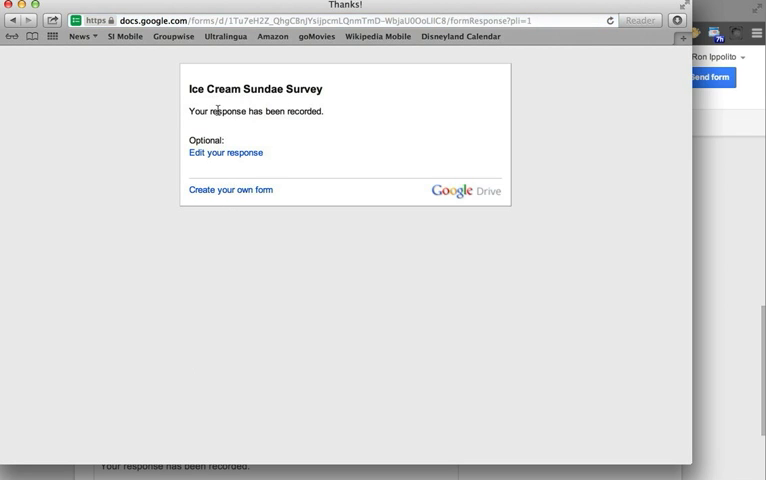
mouse_move(332, 128)
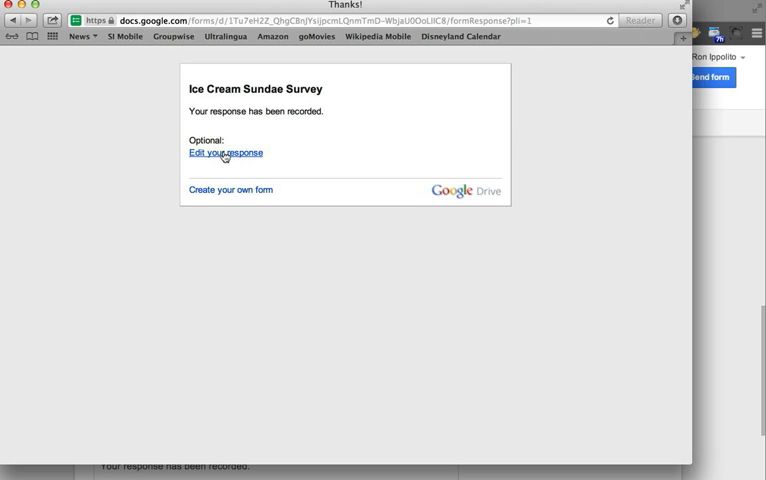
mouse_move(226, 152)
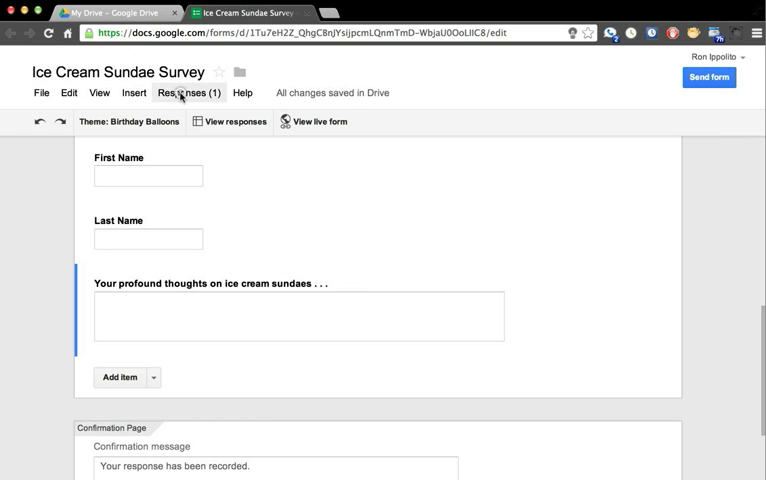
Step: View the collected responses as a spreadsheet from the Responses (1) menu
left_click(192, 92)
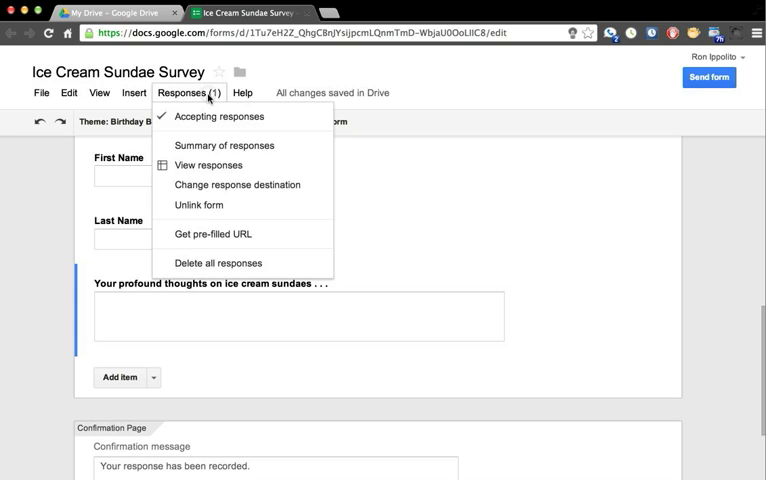
mouse_move(208, 164)
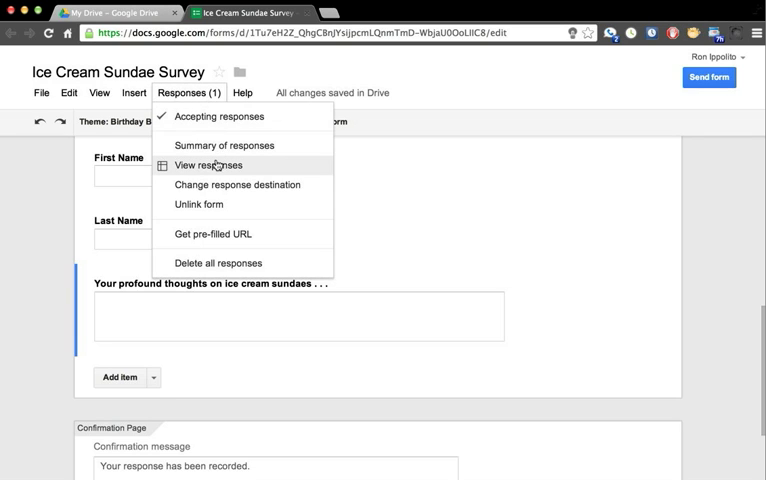
left_click(208, 164)
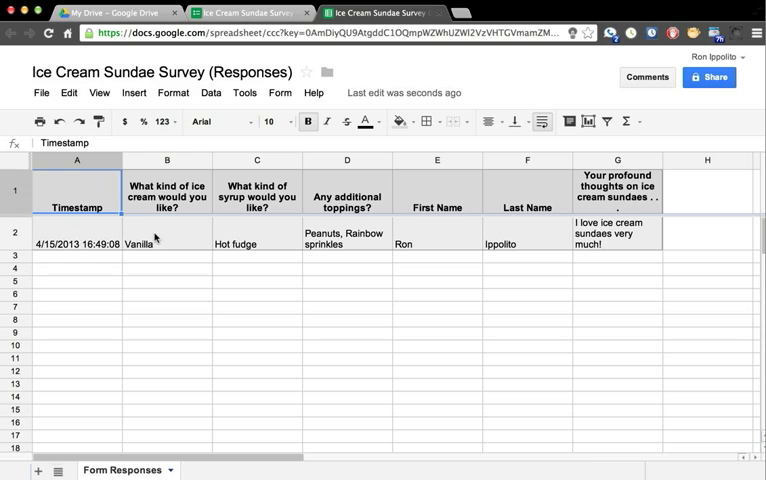
mouse_move(224, 238)
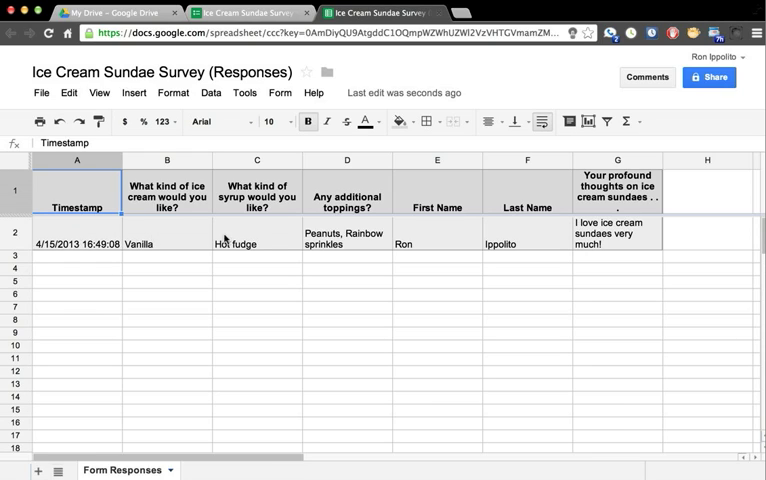
mouse_move(528, 240)
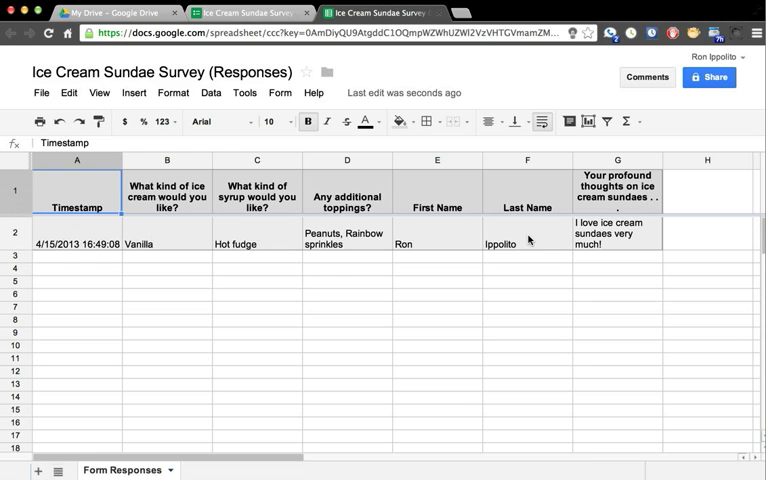